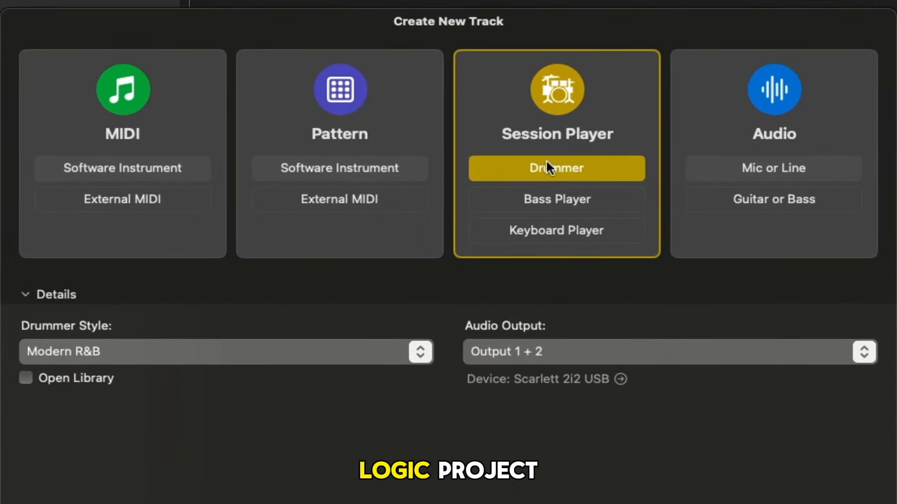
pyautogui.moveTo(316, 110)
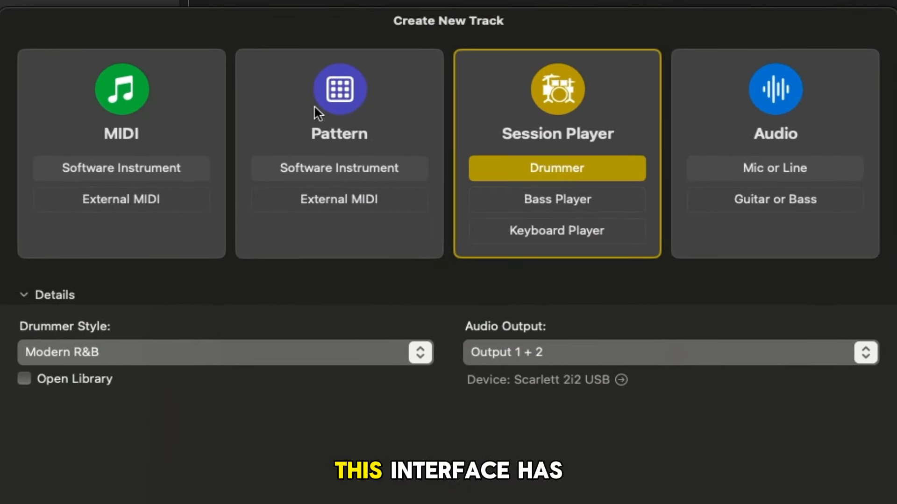
pyautogui.moveTo(302, 109)
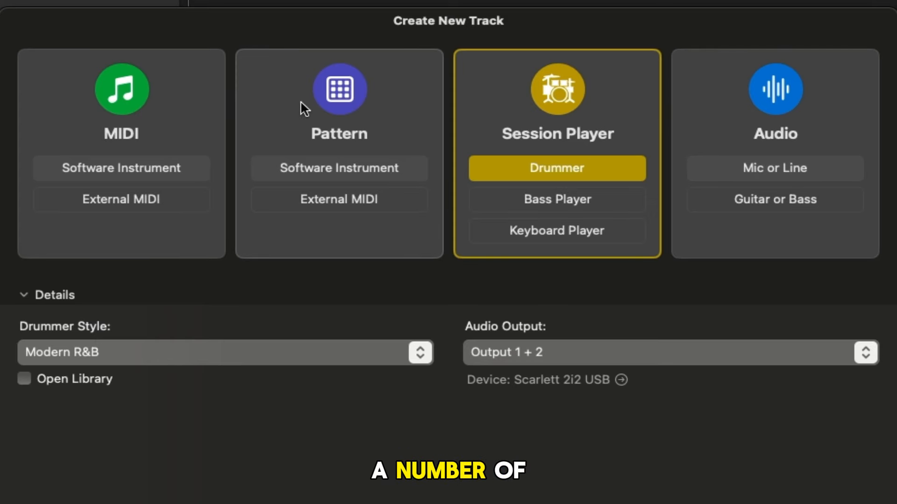
pyautogui.moveTo(568, 105)
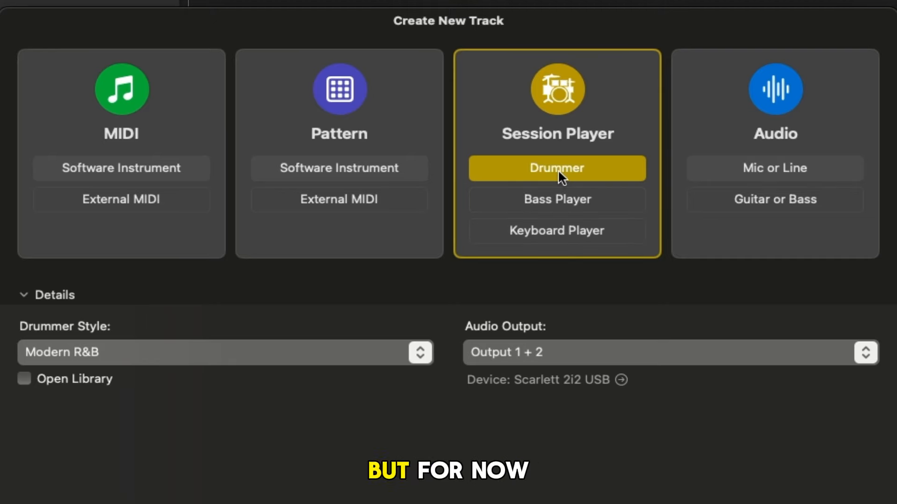
pyautogui.moveTo(151, 356)
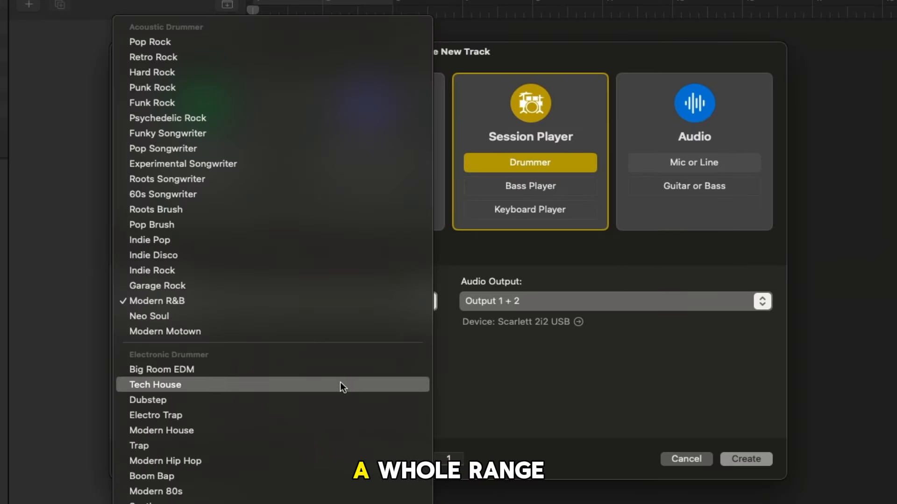
pyautogui.moveTo(201, 39)
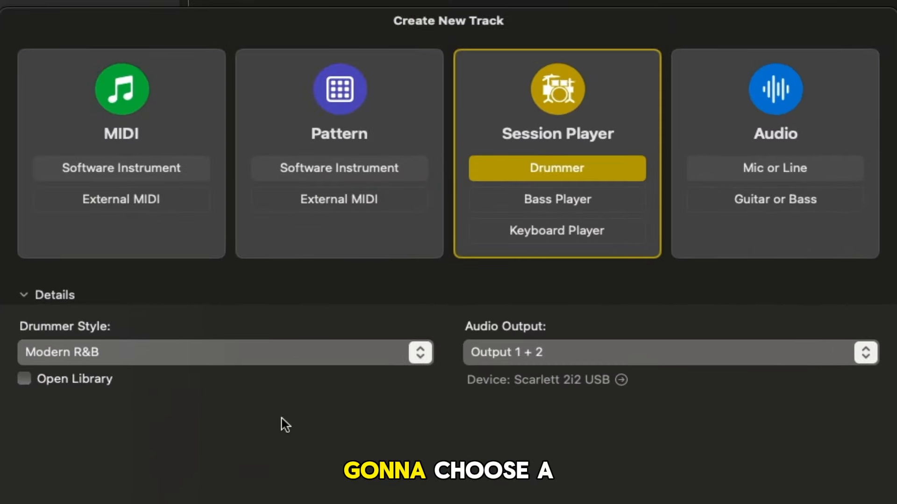
# Create the Session Player drummer track with the Modern R&B drummer style
pyautogui.click(557, 169)
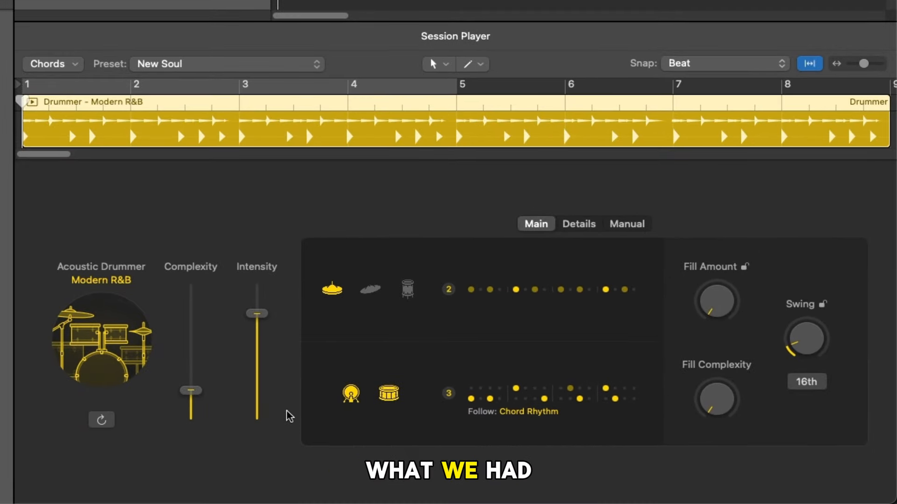
pyautogui.moveTo(208, 377)
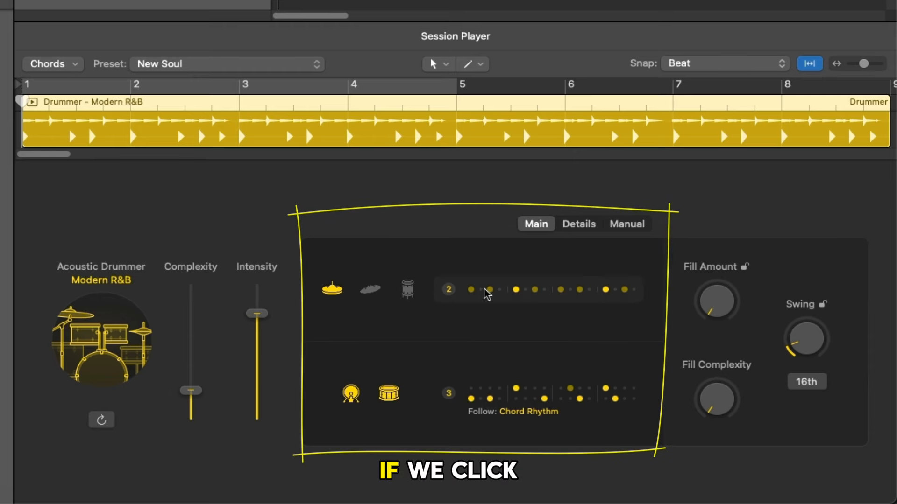
# Move the top groove to the toms then another cymbal, and bring up the kick/snare pattern options
pyautogui.click(449, 289)
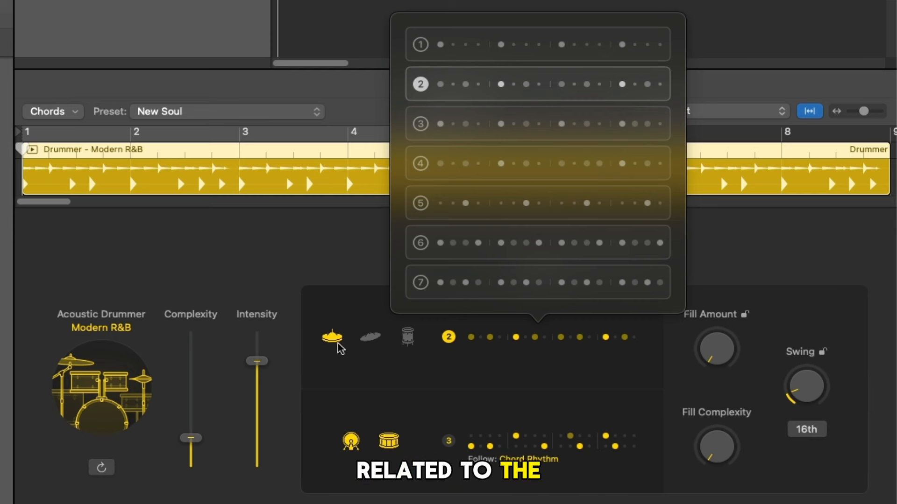
pyautogui.moveTo(402, 351)
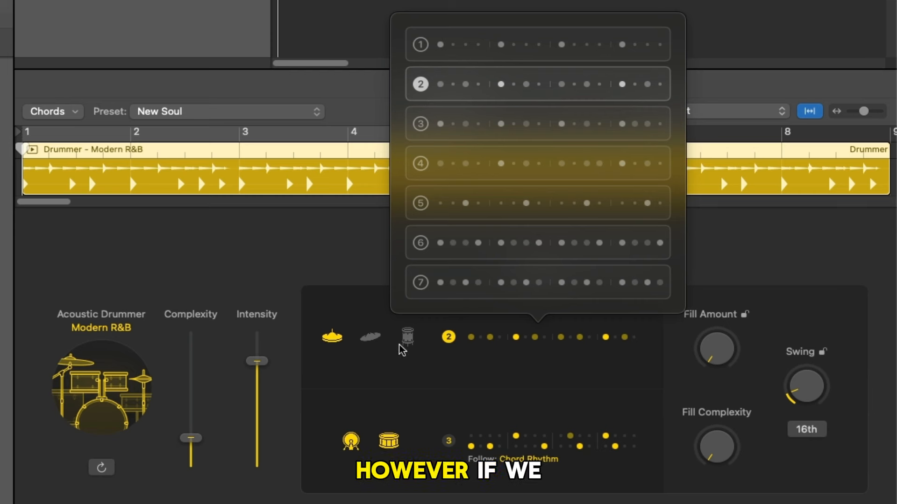
pyautogui.click(406, 337)
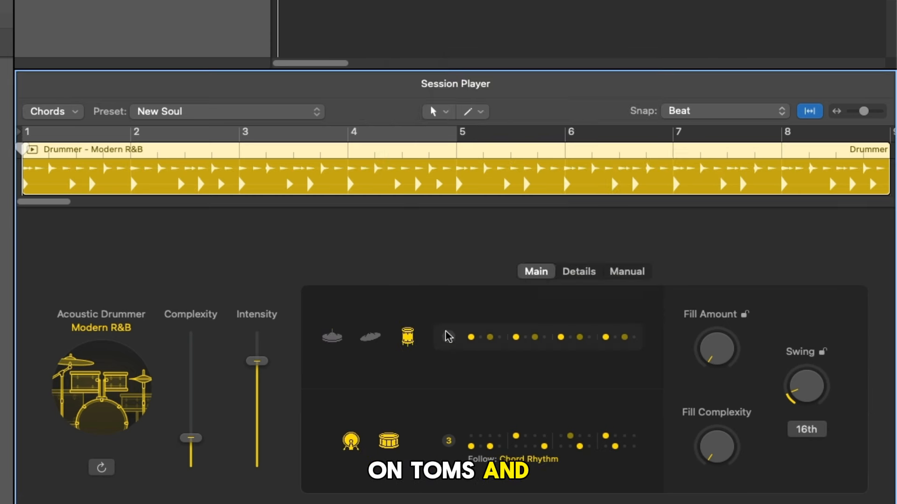
pyautogui.click(447, 337)
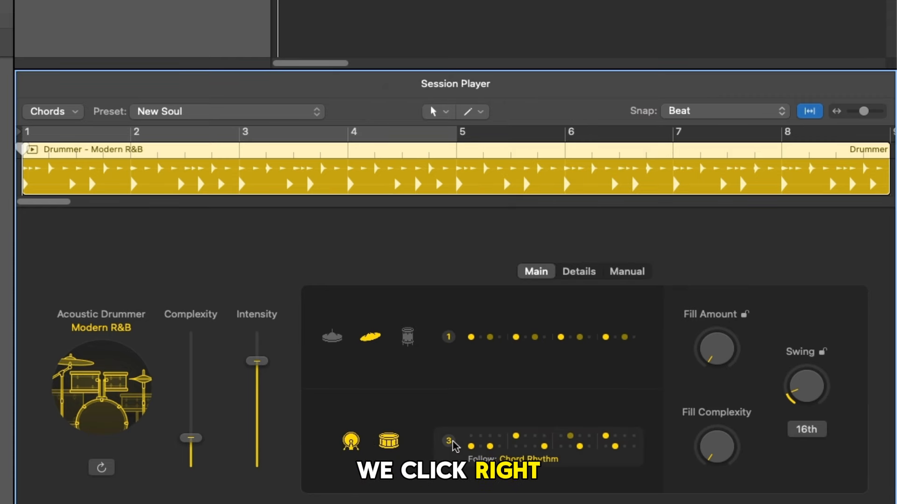
pyautogui.click(449, 441)
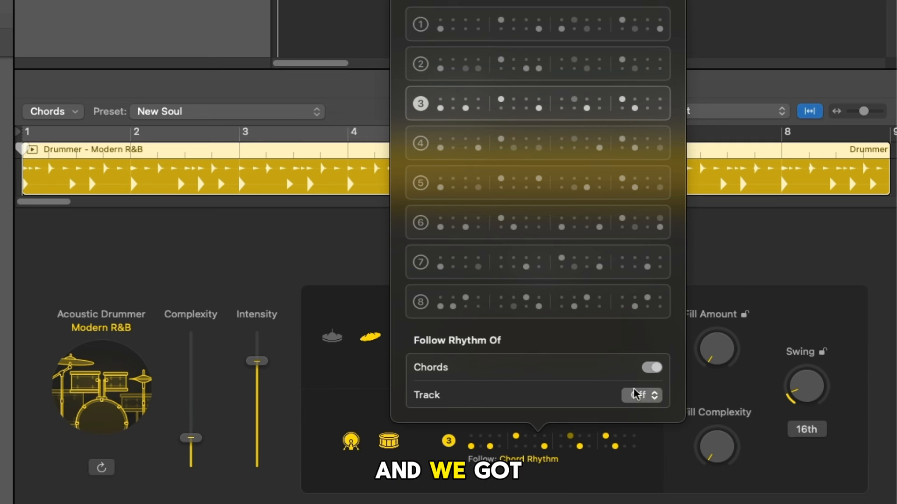
pyautogui.moveTo(525, 400)
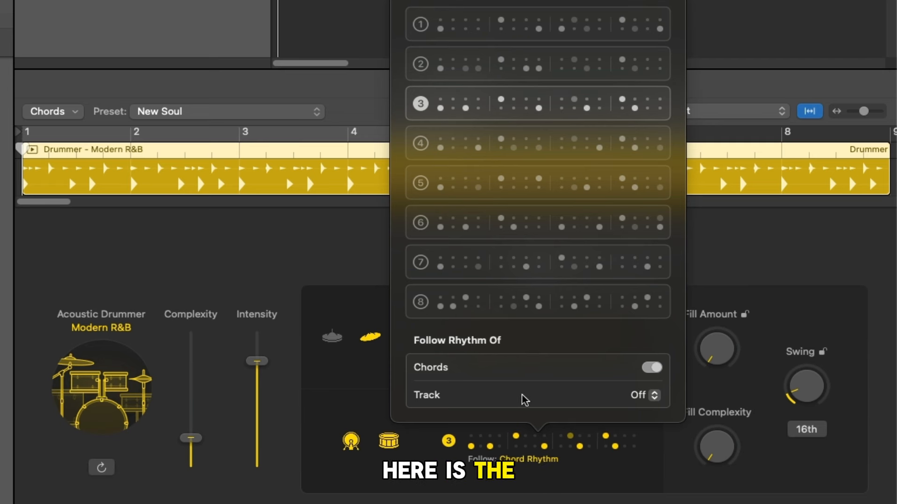
pyautogui.moveTo(624, 395)
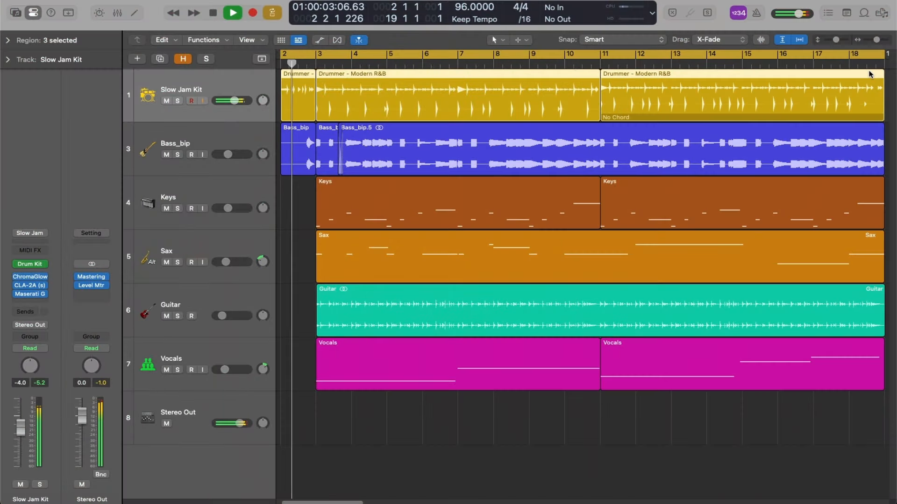
# Close the Session Player editor to show the main Tracks area
pyautogui.click(233, 13)
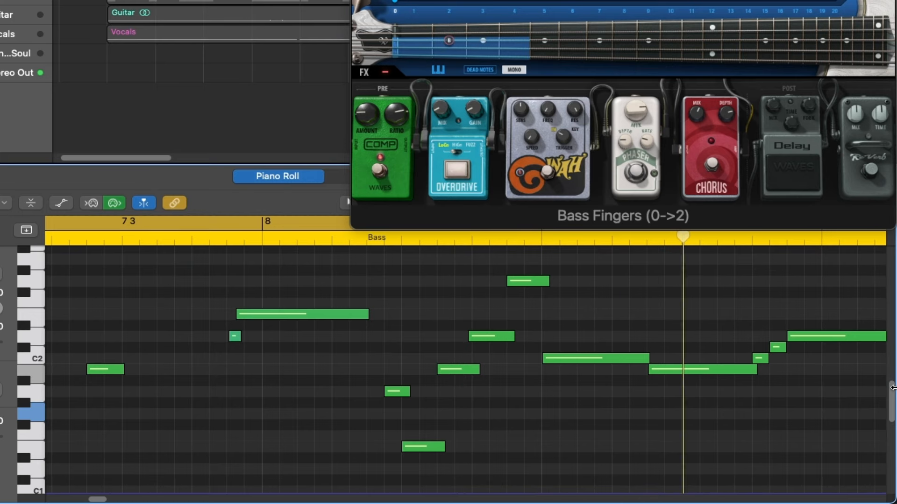
# Scroll through the Bass region's notes in the Piano Roll
pyautogui.hscroll(3)
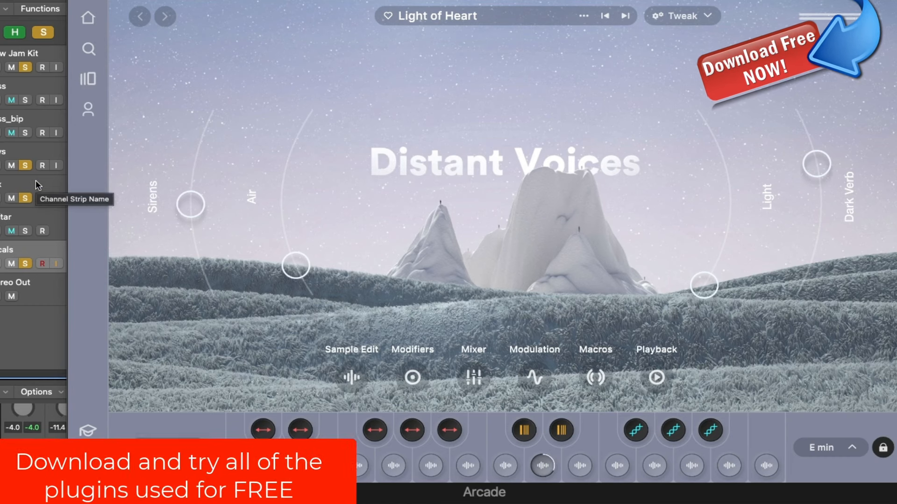
pyautogui.moveTo(45, 179)
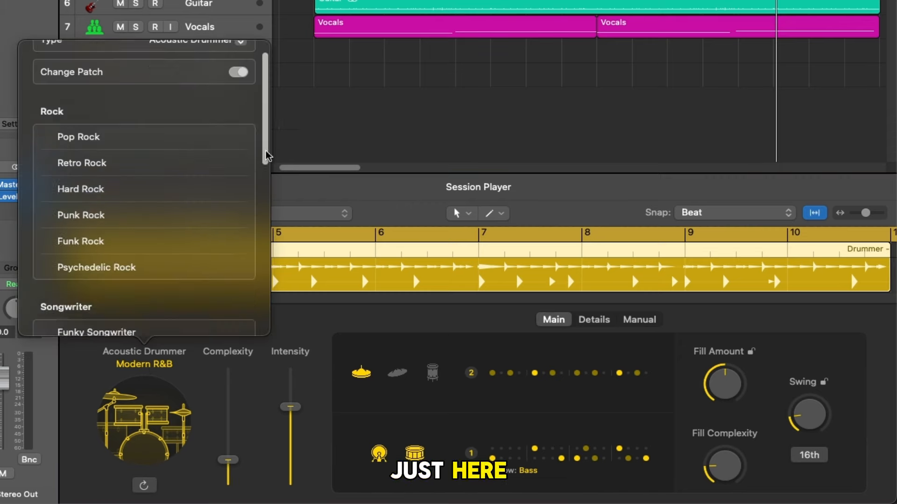
# Browse the drummer genre list and keep Acoustic Drummer as the player type
pyautogui.scroll(-3)
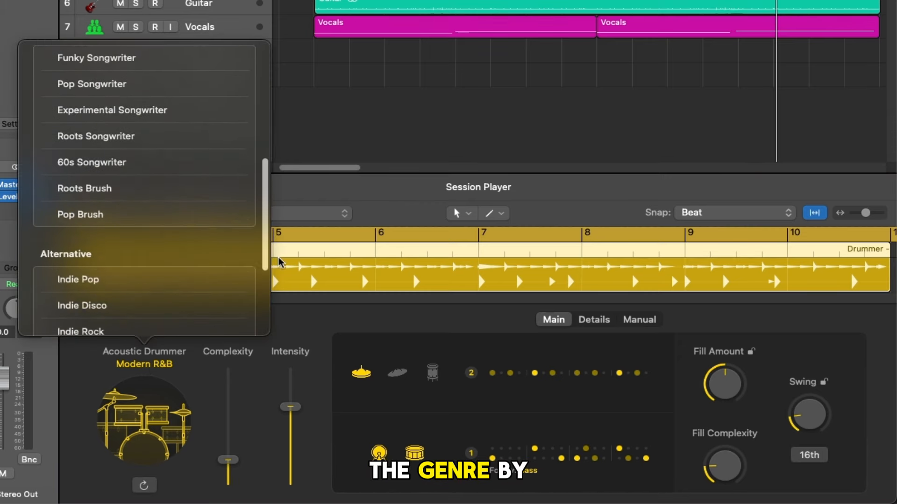
pyautogui.scroll(-3)
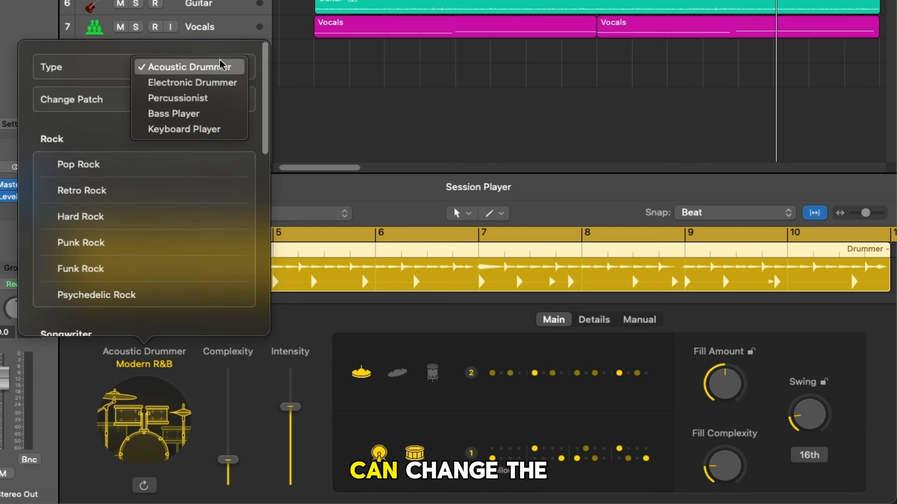
pyautogui.click(186, 66)
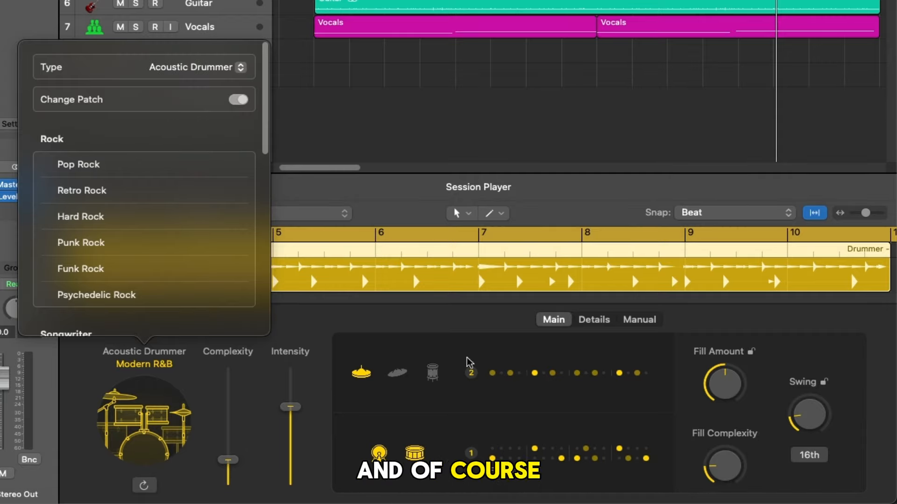
pyautogui.moveTo(226, 58)
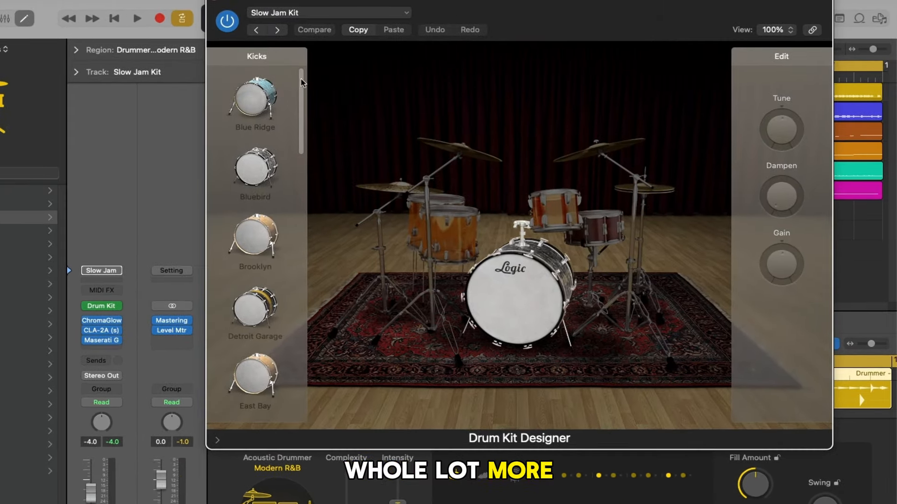
# Scroll through the Kicks in Drum Kit Designer
pyautogui.scroll(-3)
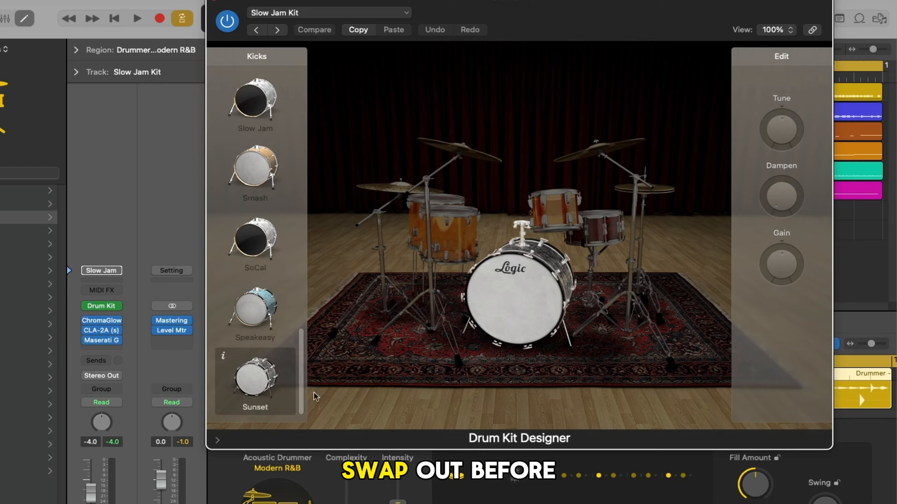
pyautogui.scroll(-3)
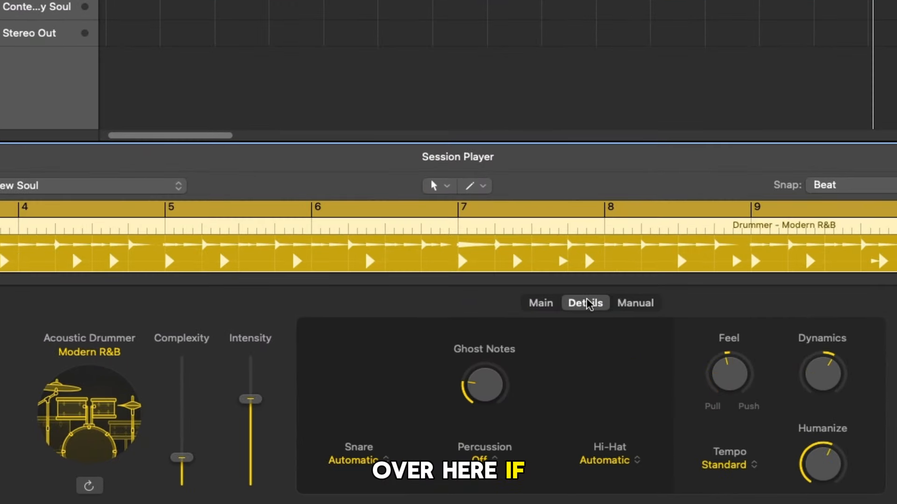
pyautogui.moveTo(537, 453)
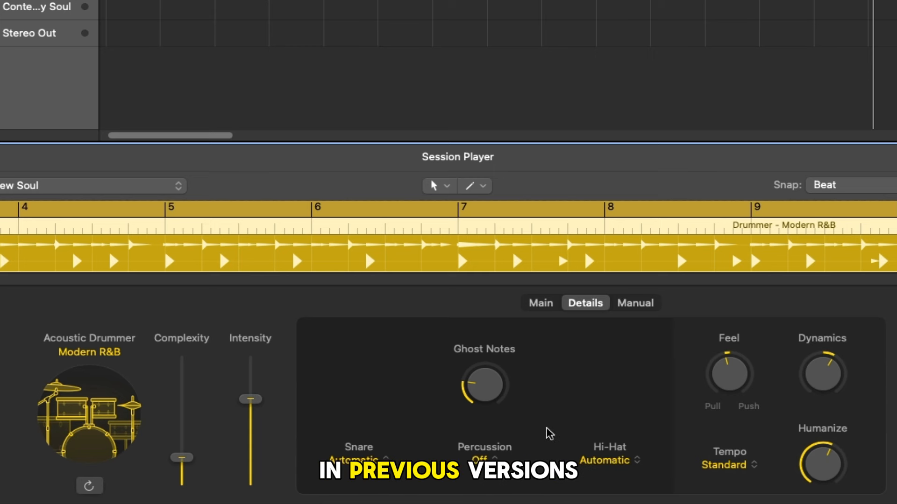
pyautogui.click(609, 461)
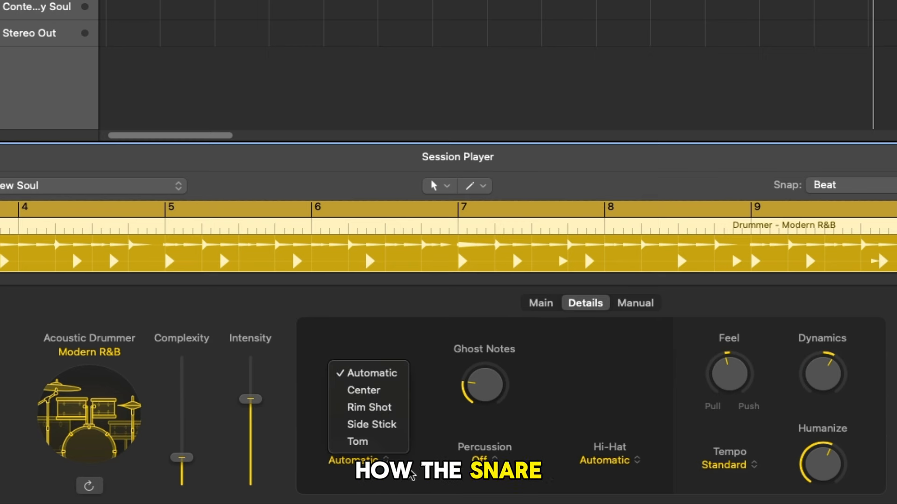
pyautogui.click(484, 458)
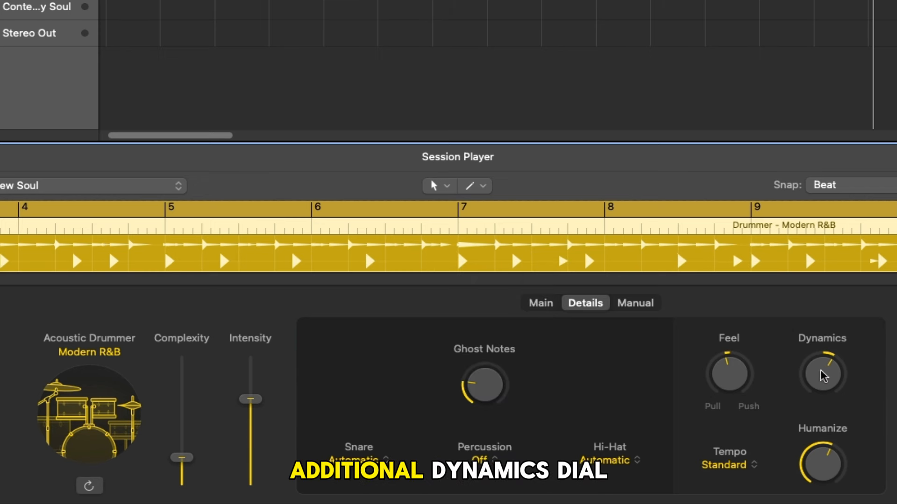
pyautogui.click(726, 465)
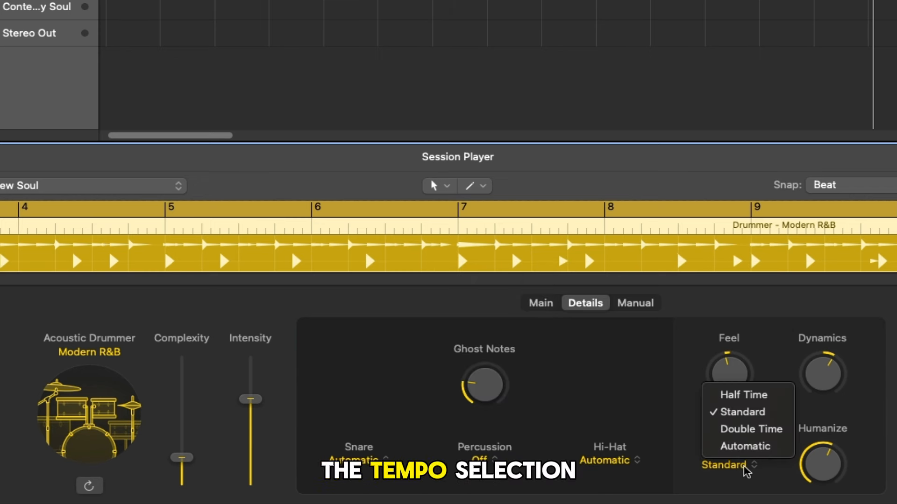
pyautogui.click(635, 303)
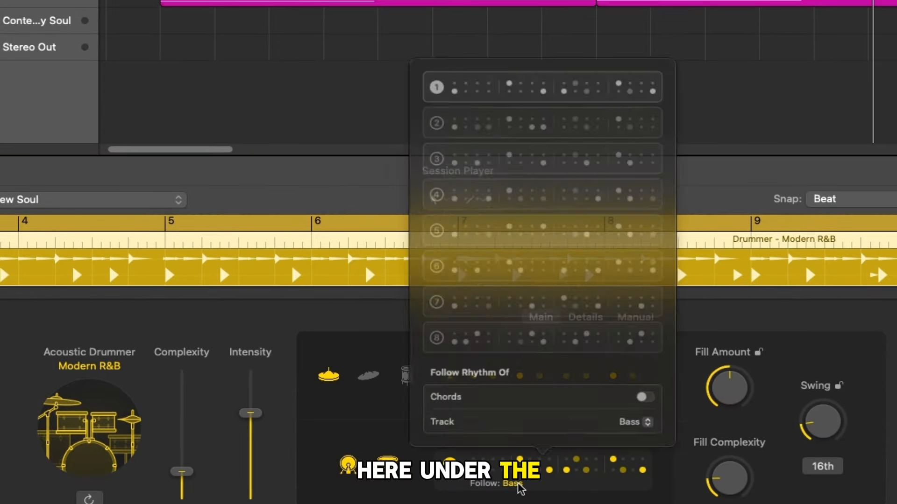
# Set the drummer's Follow track to Bass_bip instead of Bass
pyautogui.click(634, 422)
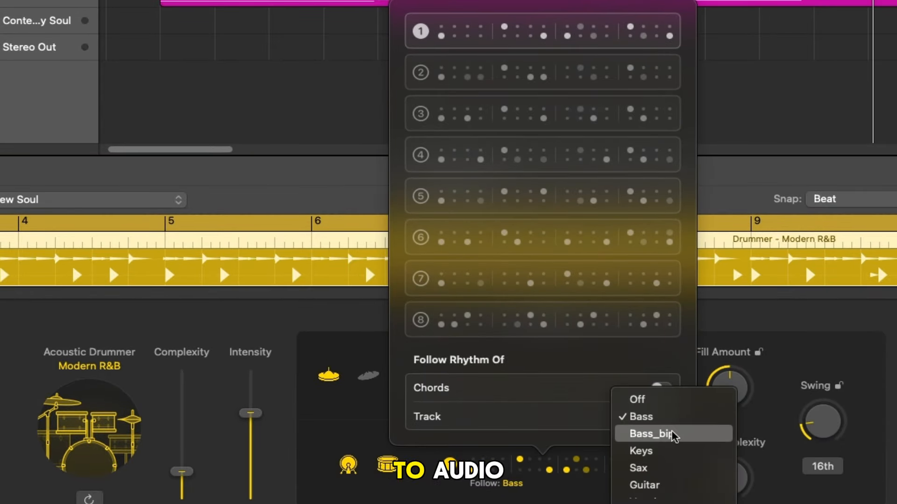
pyautogui.click(664, 434)
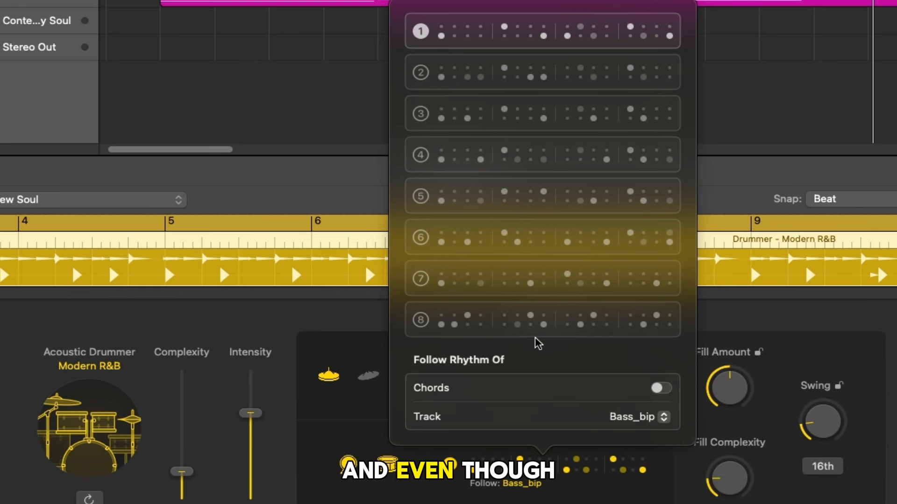
pyautogui.moveTo(615, 423)
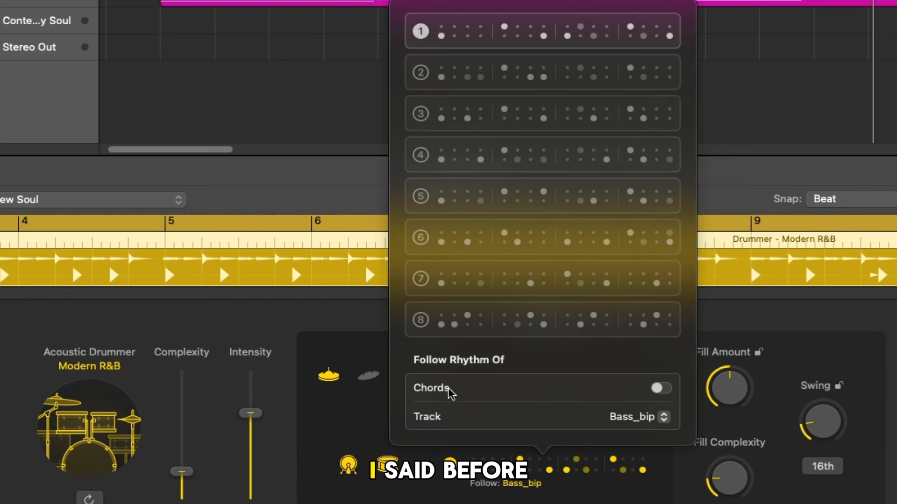
pyautogui.moveTo(529, 390)
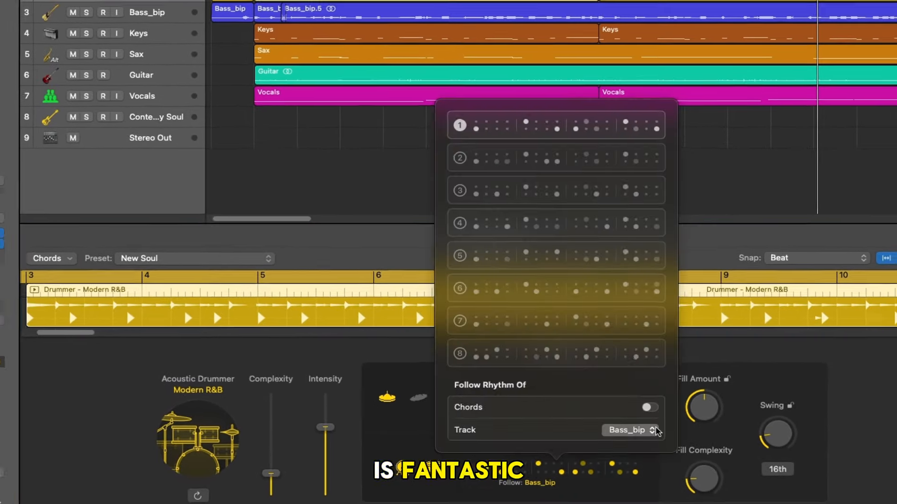
# Compare playback with Follow off, then return to Bass_bip with kick/snare variation 6
pyautogui.click(632, 430)
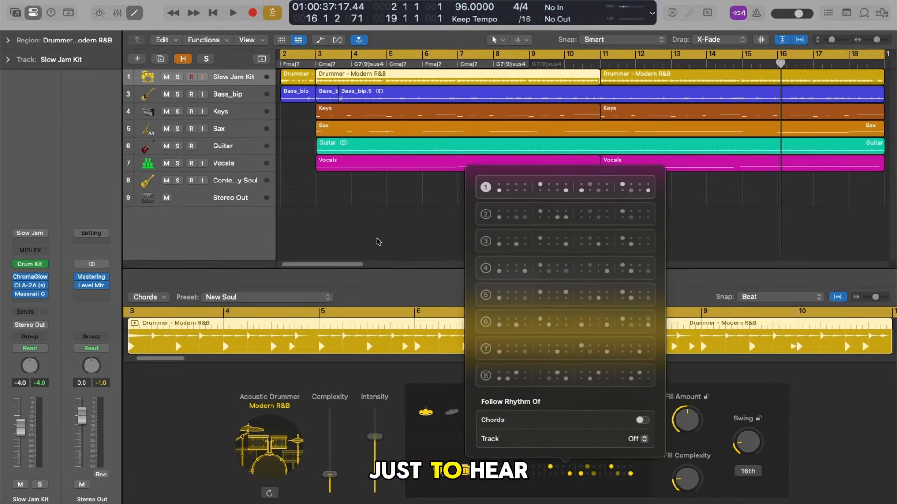
pyautogui.click(228, 13)
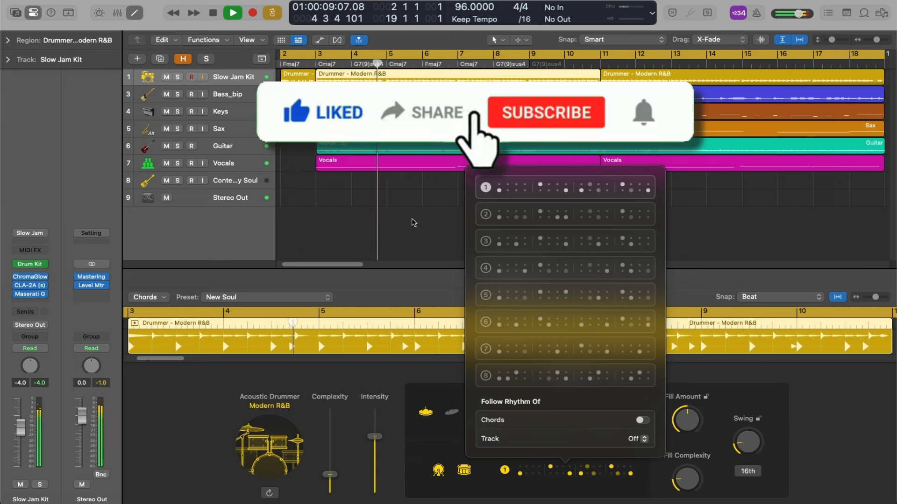
pyautogui.click(546, 112)
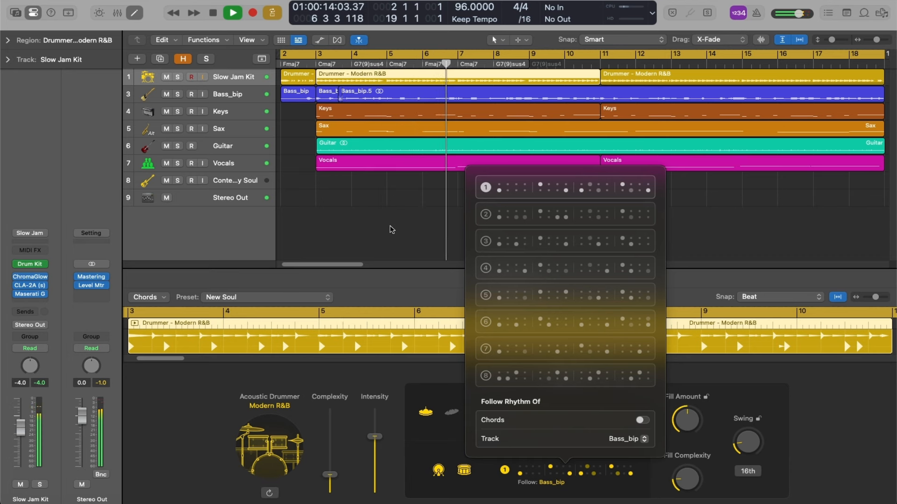
pyautogui.click(229, 13)
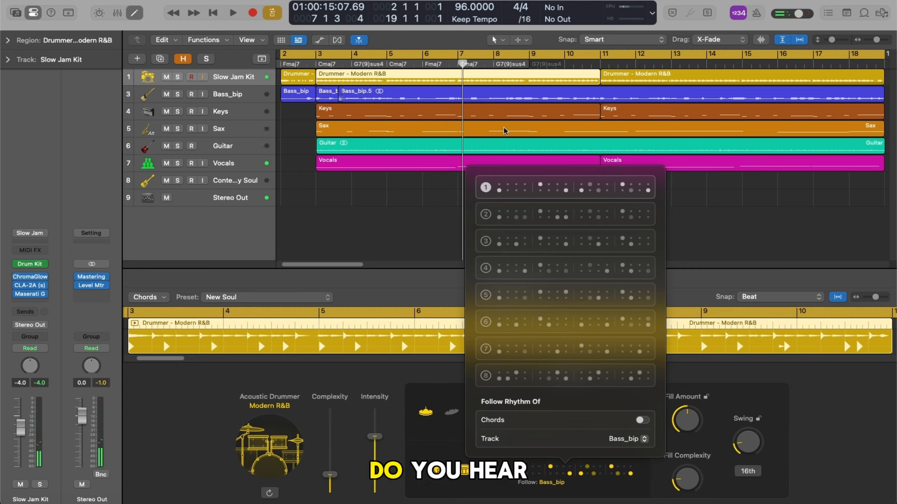
pyautogui.moveTo(525, 324)
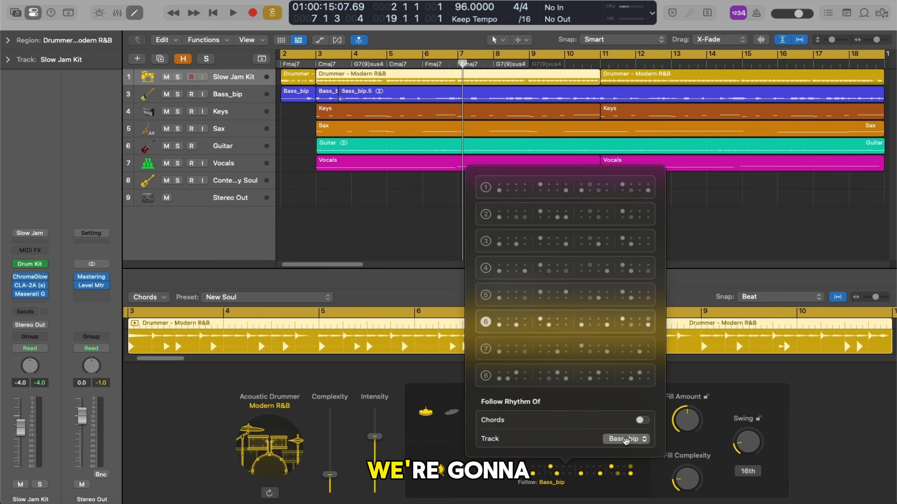
pyautogui.click(626, 439)
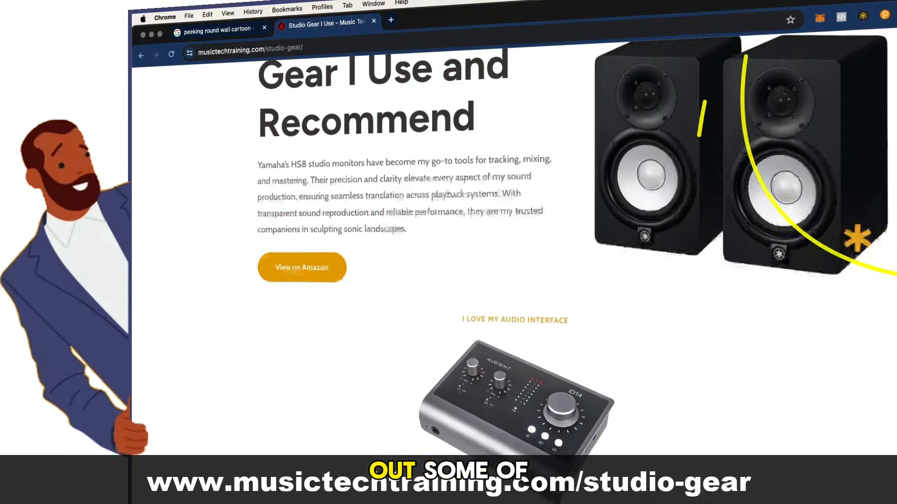
# Scroll the studio-gear page in Chrome down to the home studio starter bundle
pyautogui.scroll(-3)
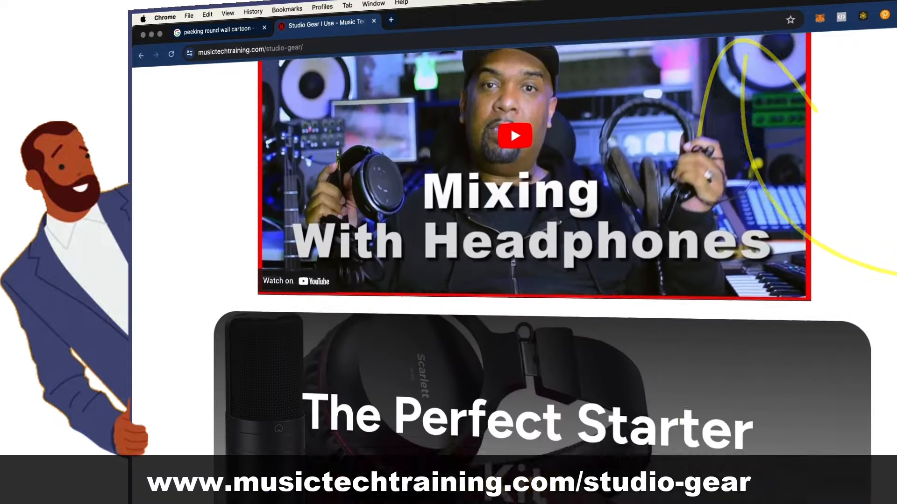
pyautogui.scroll(-3)
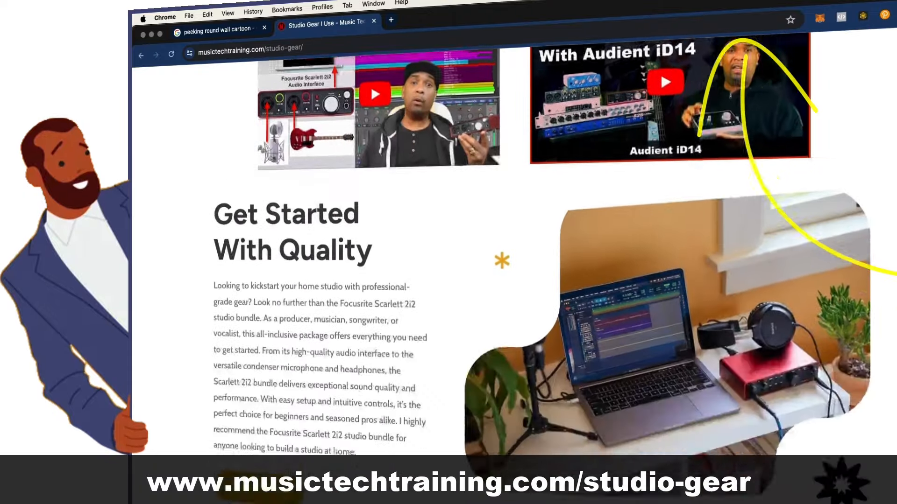
pyautogui.scroll(-3)
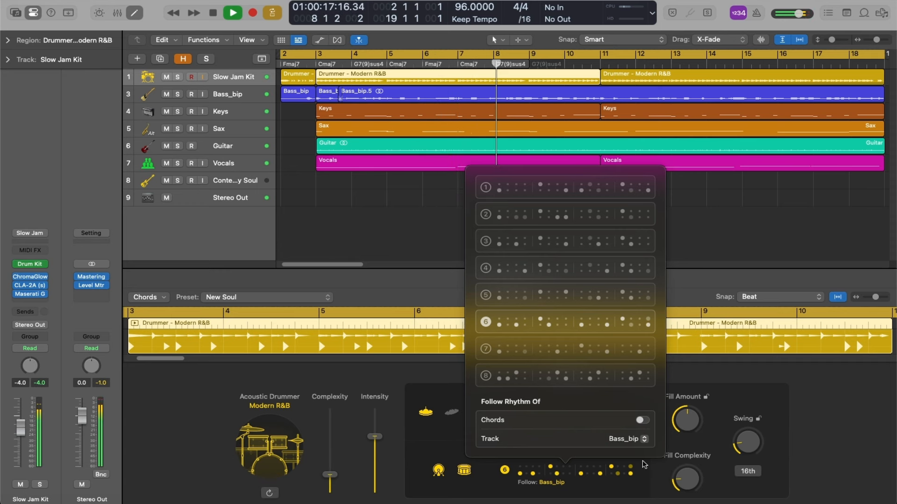
# Select the second Drummer - Modern R&B region to show its settings
pyautogui.click(236, 13)
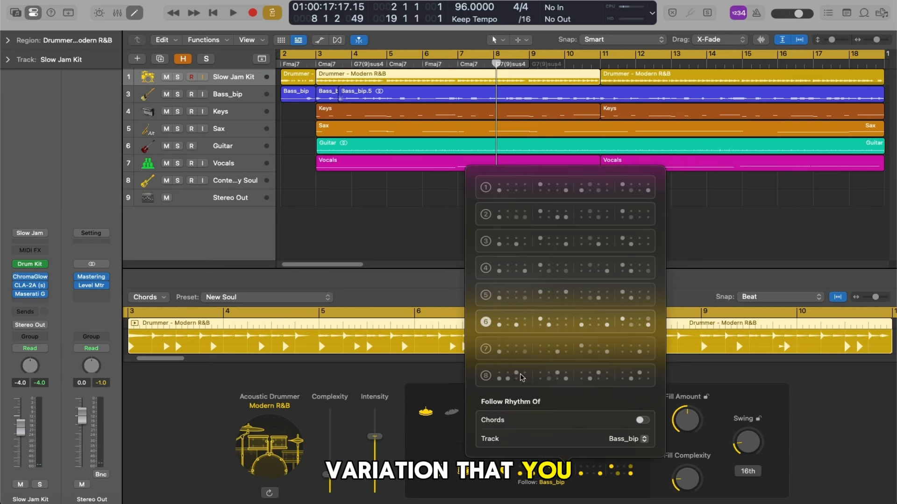
pyautogui.moveTo(584, 208)
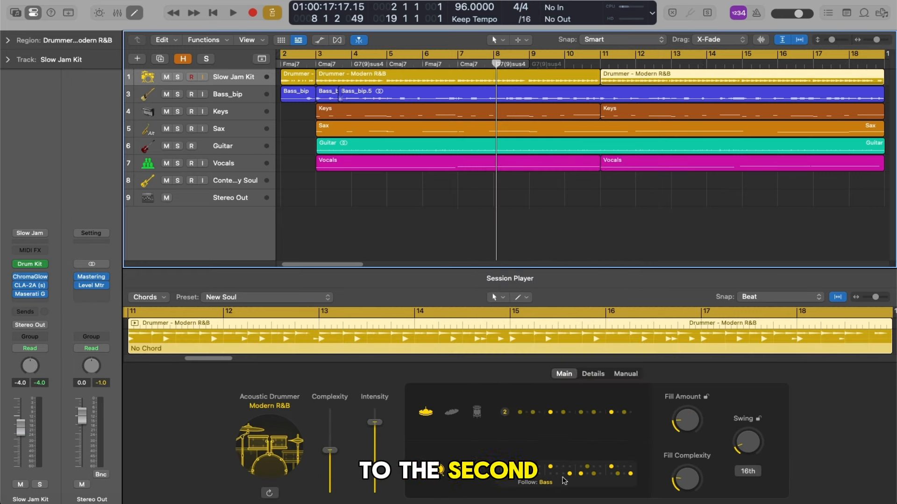
pyautogui.click(504, 413)
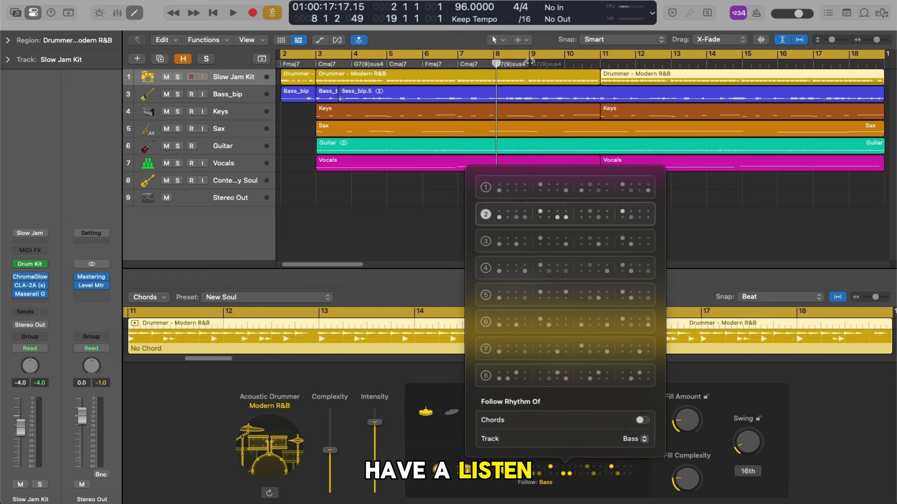
pyautogui.click(239, 13)
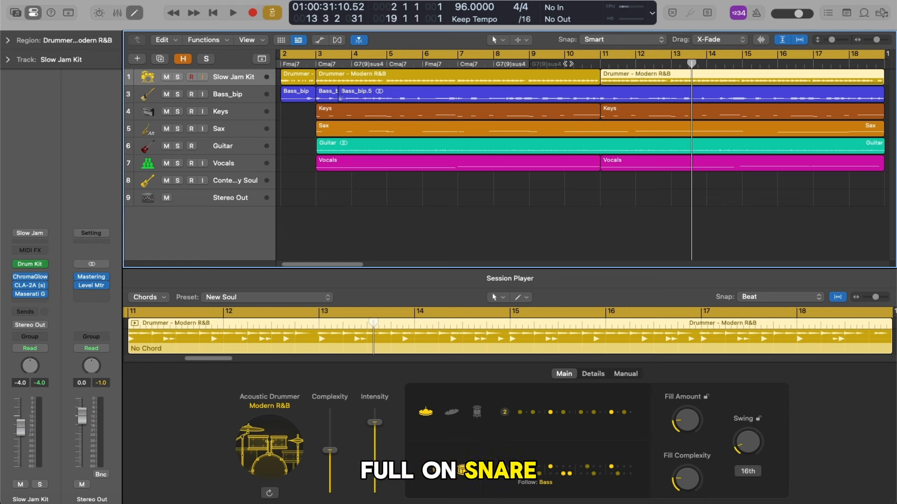
pyautogui.click(241, 13)
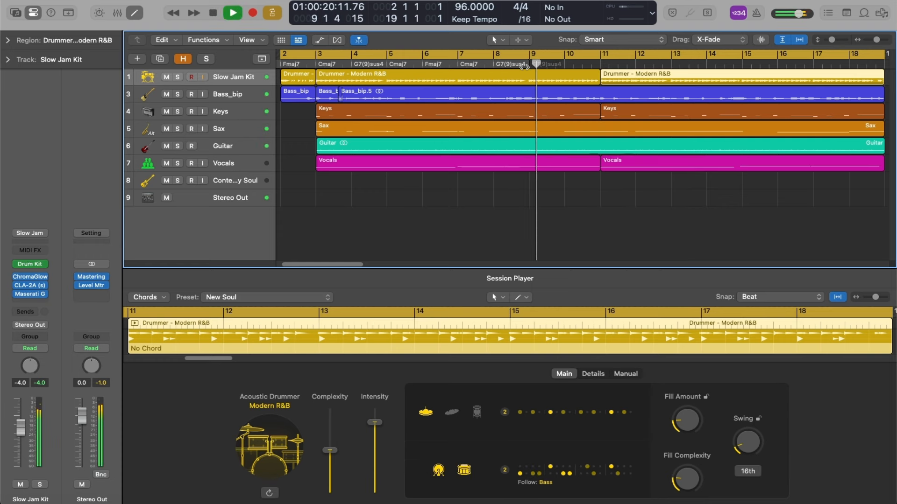